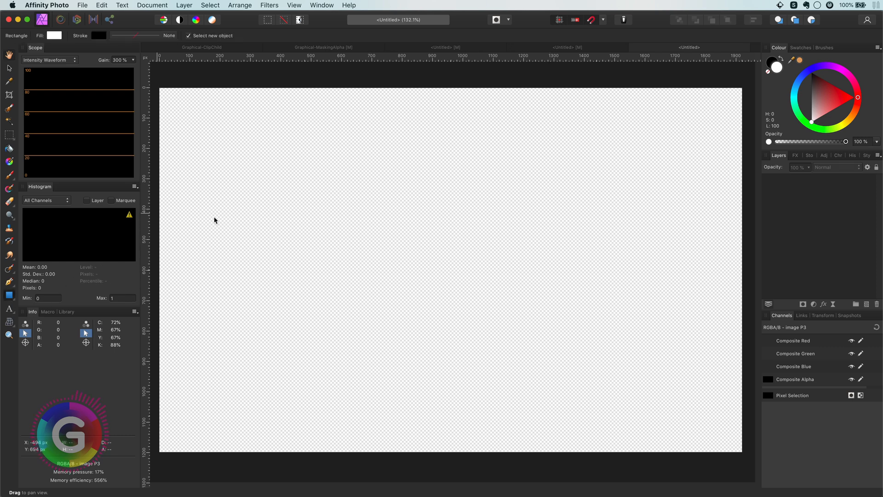
Draw a wide rectangle on the upper canvas and fill it with a linear cyan-to-red gradient.
drag(222, 147, 688, 240)
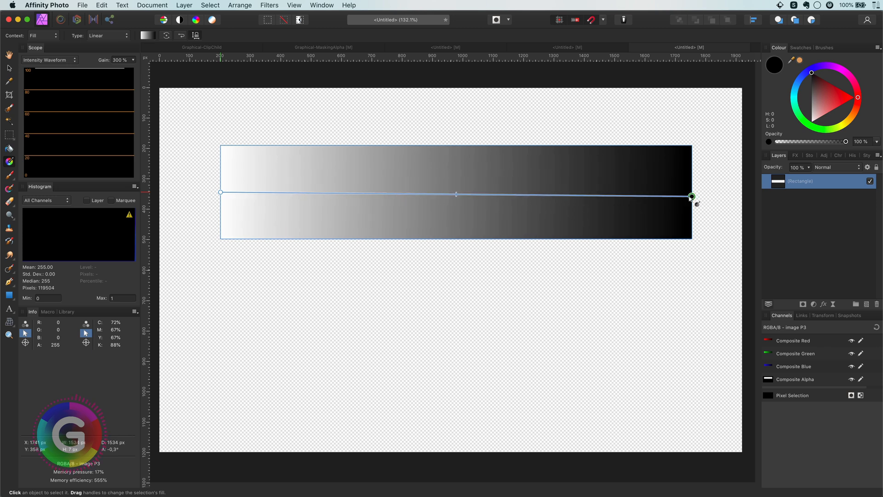
click(838, 104)
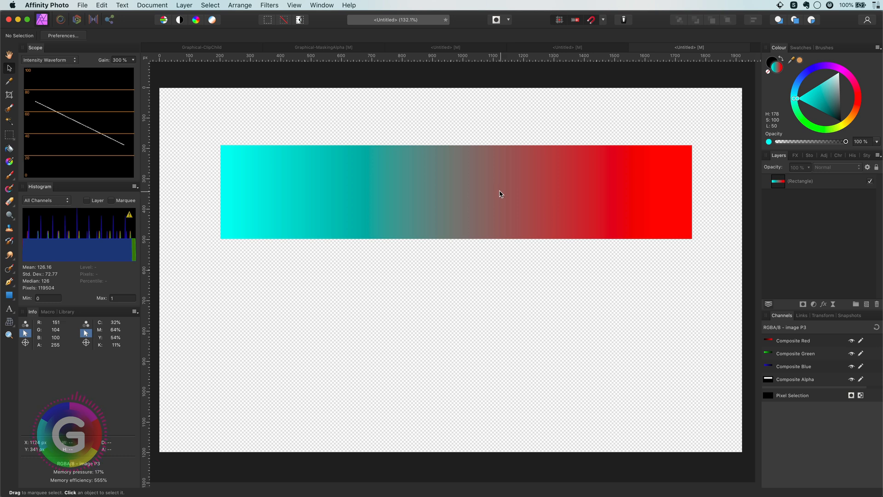
Convert the document to LAB/16 colour format via Document > Convert Format / ICC Profile.
click(152, 6)
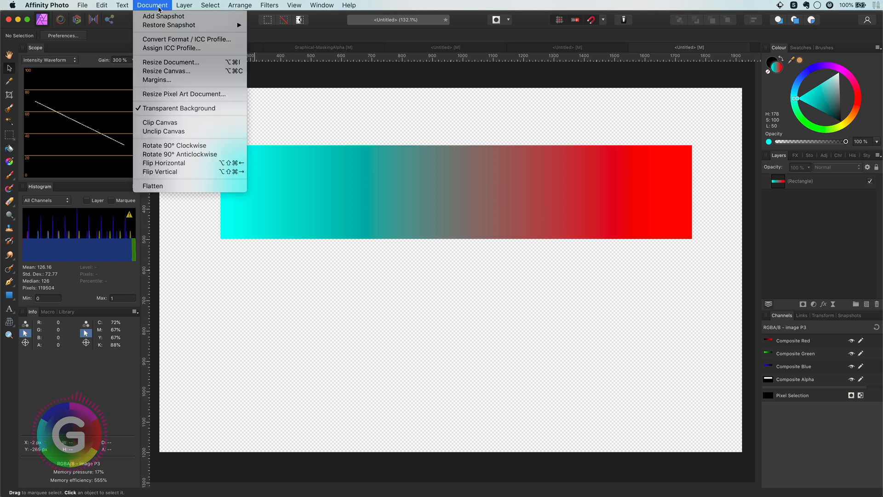
mouse_move(163, 38)
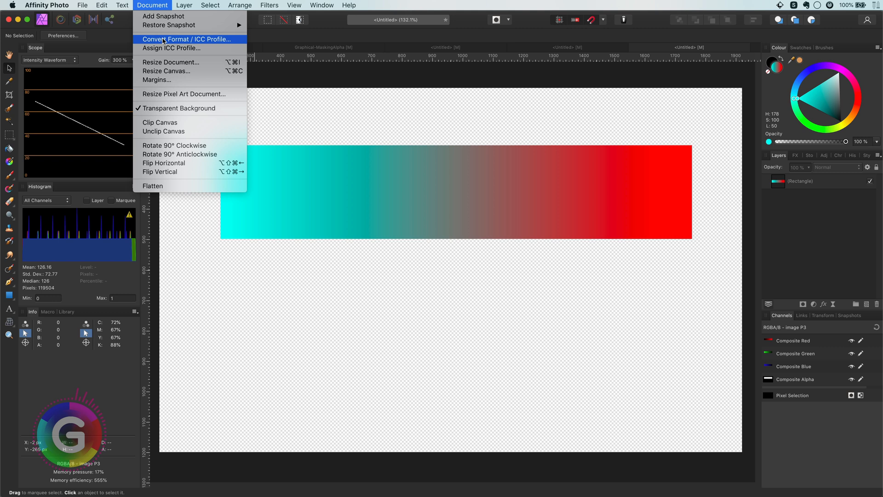
click(185, 39)
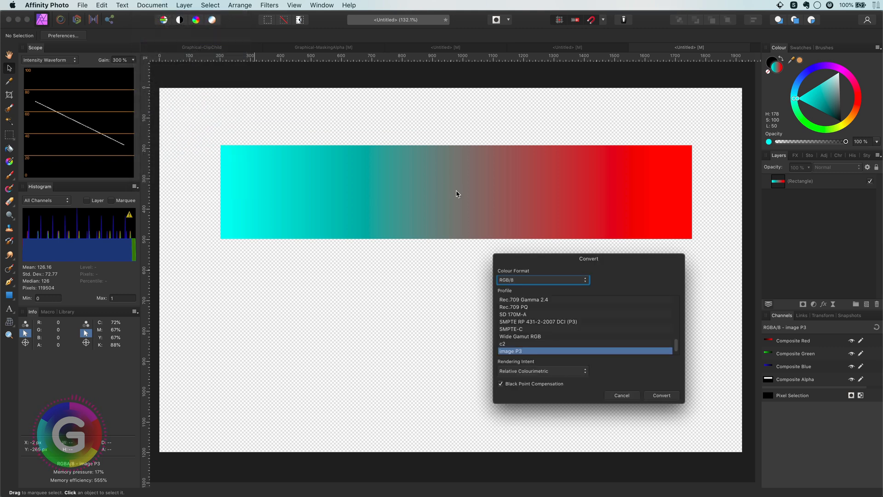
click(542, 280)
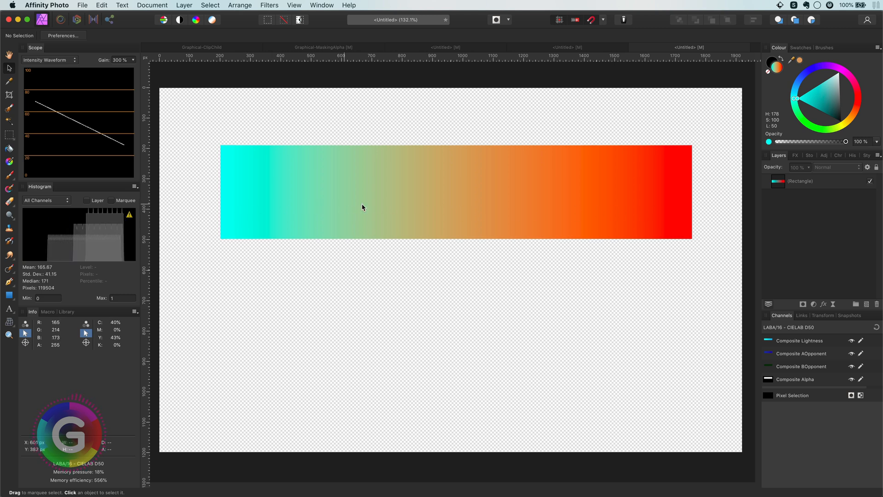
mouse_move(651, 212)
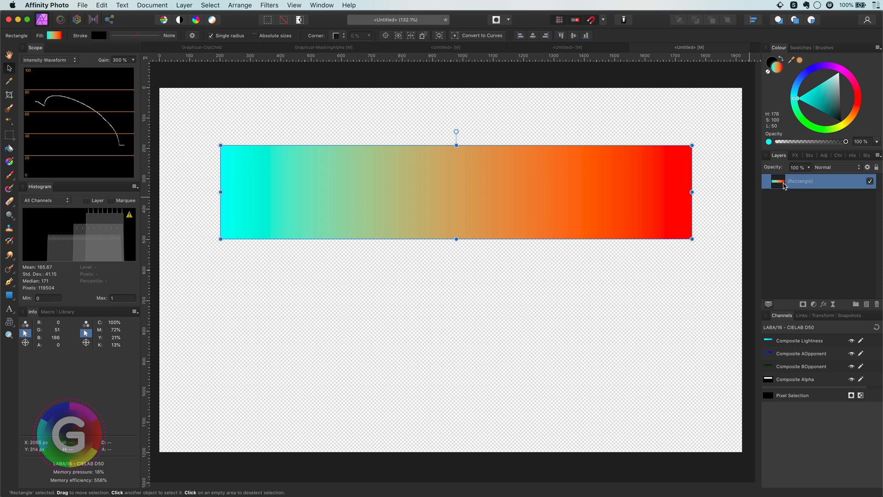
Rasterise & Trim the Lab gradient rectangle into a pixel copy named From LabMode.
right_click(799, 181)
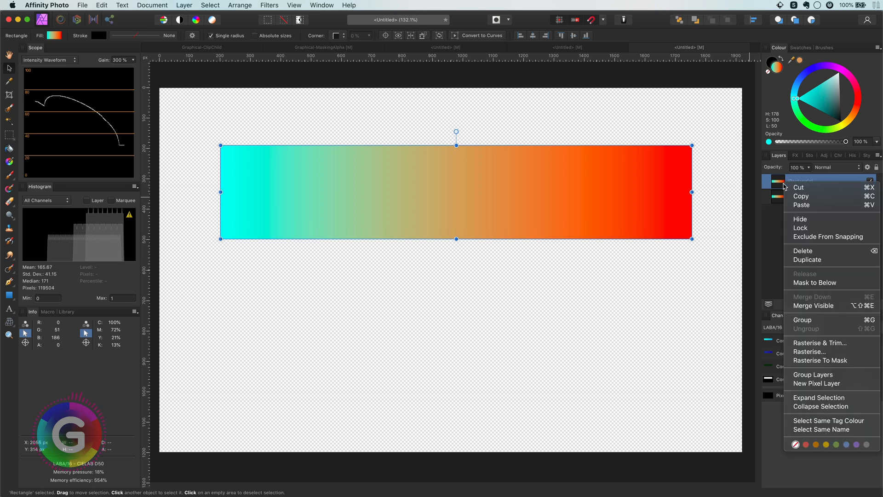
mouse_move(820, 342)
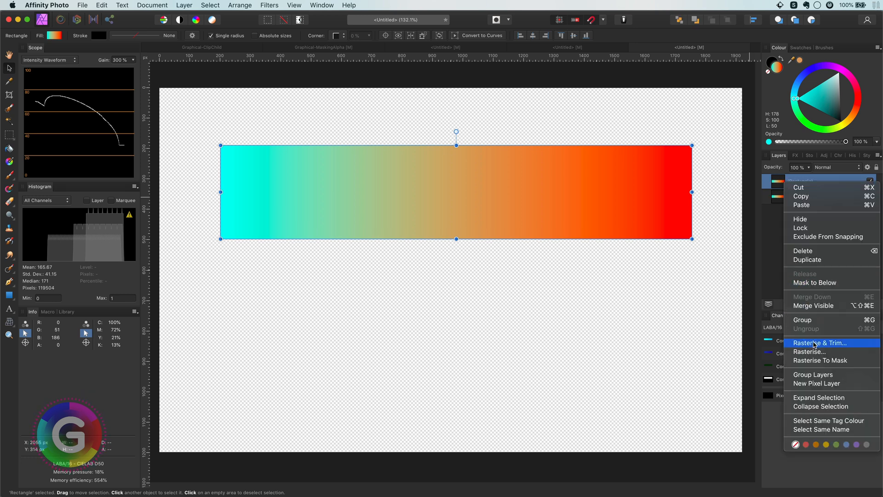
click(820, 342)
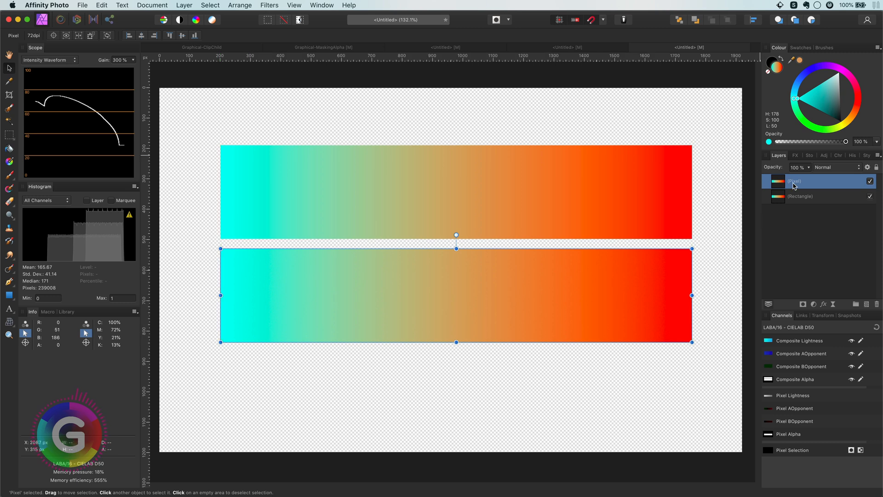
Convert the document back to RGB/8, the rasterised copy keeping its vivid blend.
click(152, 5)
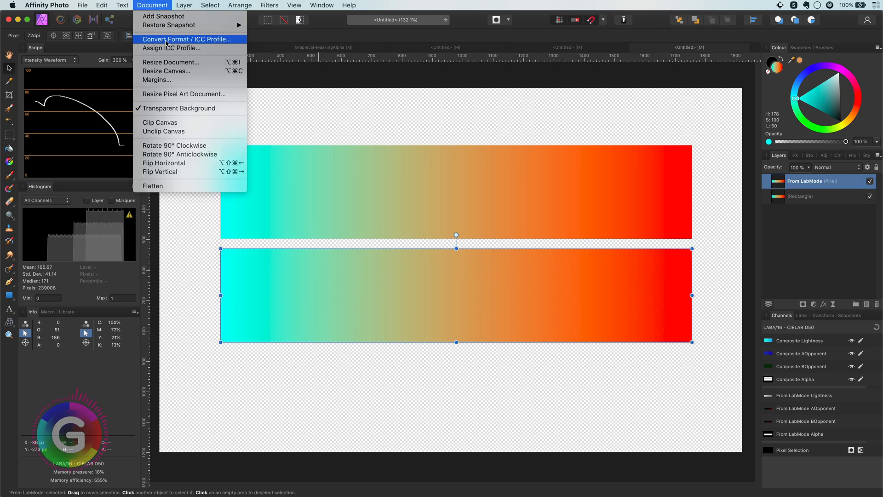
click(187, 38)
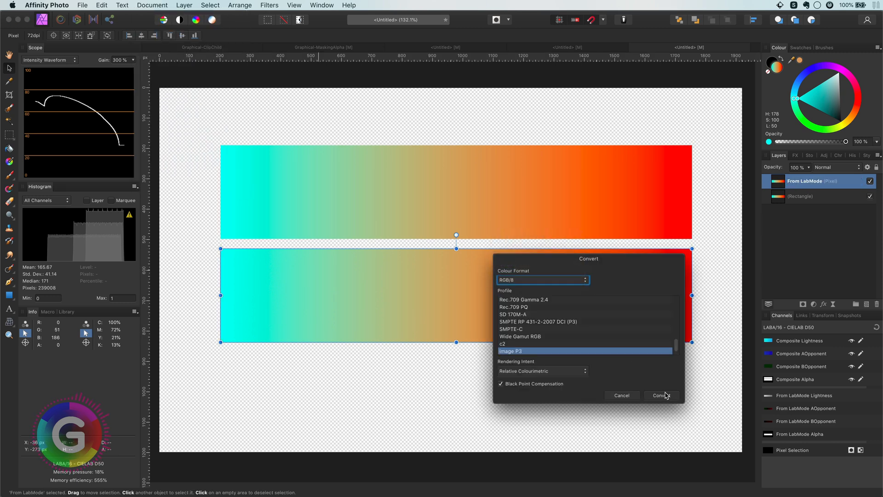
click(659, 394)
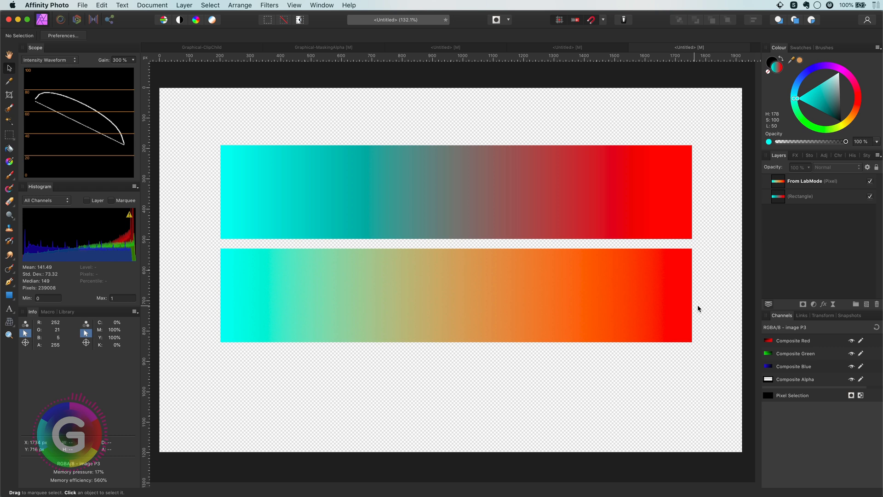
mouse_move(513, 241)
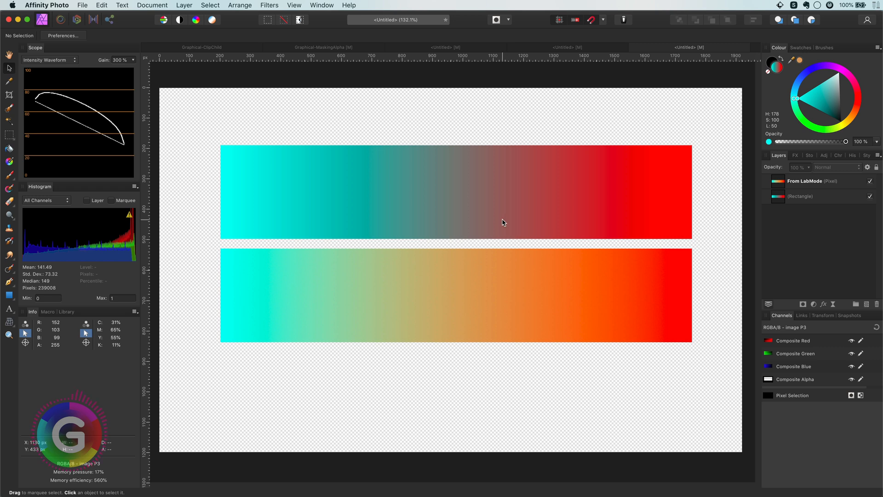
Duplicate the gradient rectangle and give it a middle stop boosted to saturated yellow via the HSL sliders.
click(456, 192)
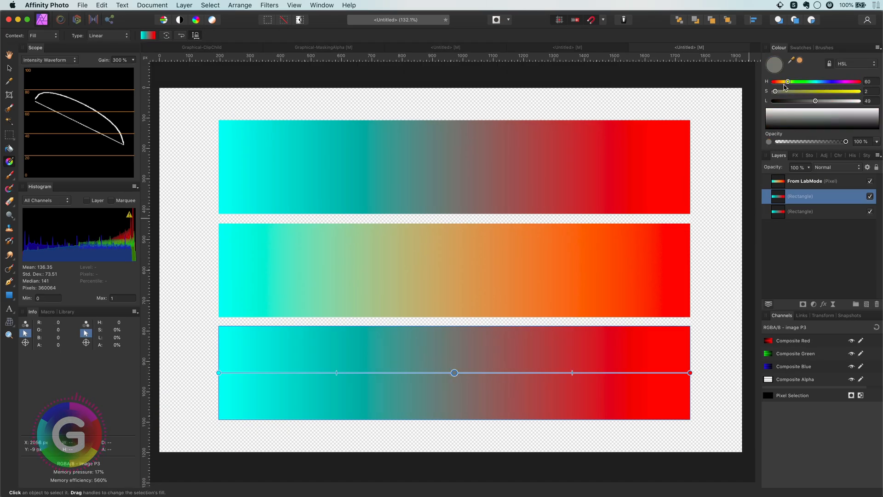
key(tab)
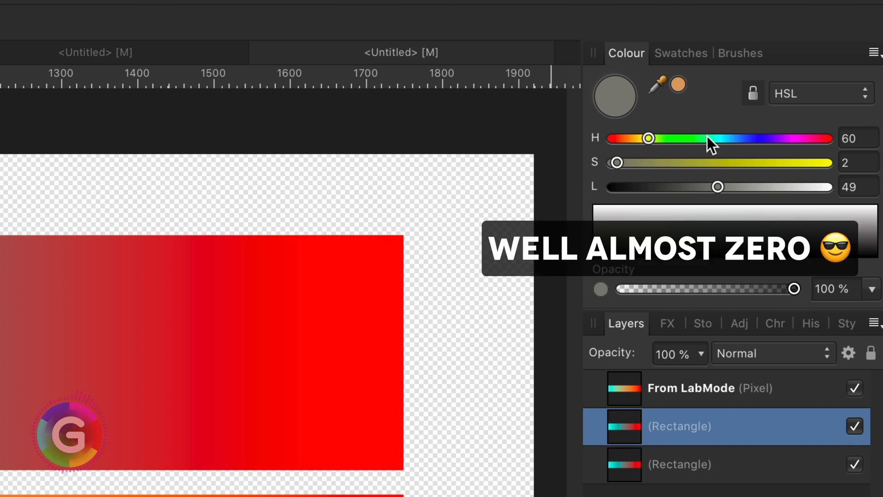
mouse_move(621, 175)
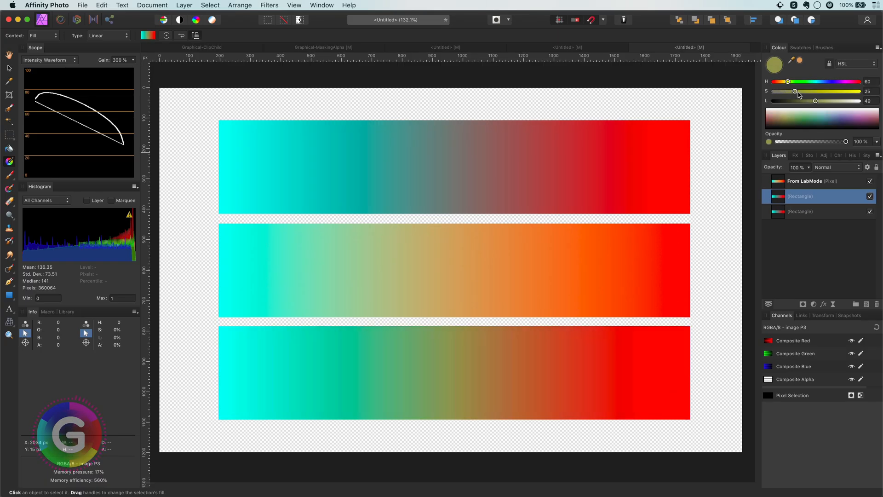
drag(796, 92, 812, 92)
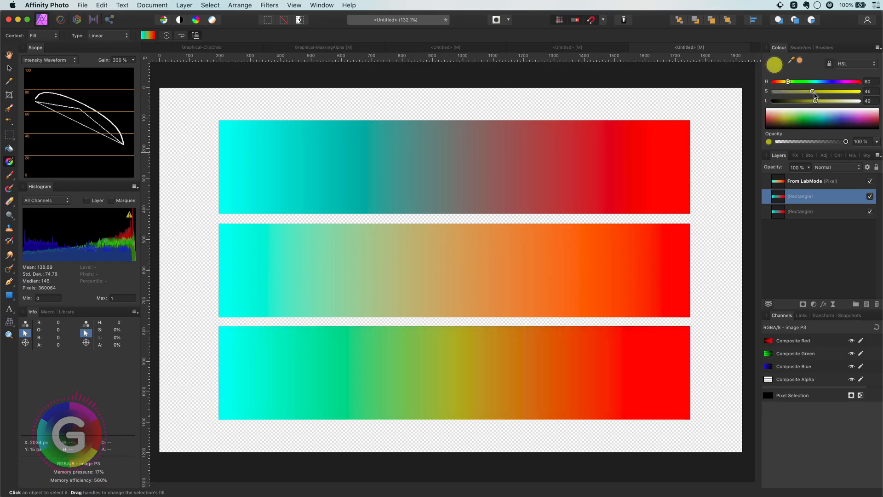
drag(812, 92, 815, 92)
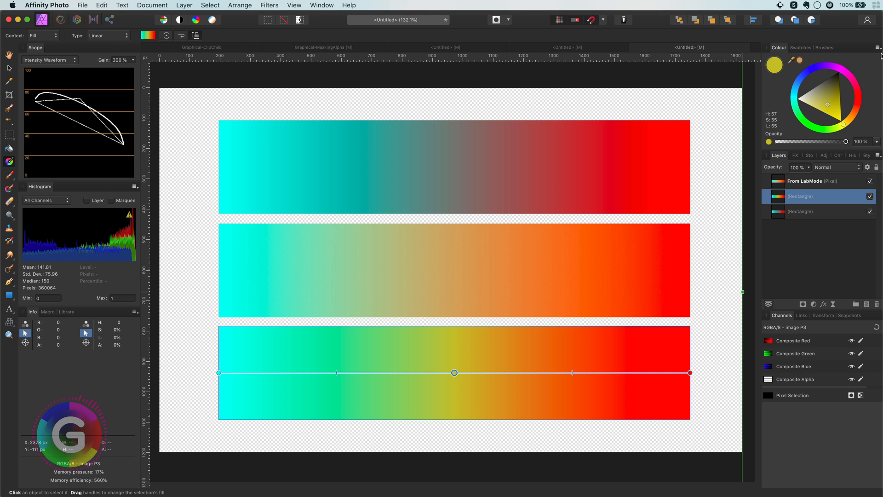
mouse_move(856, 101)
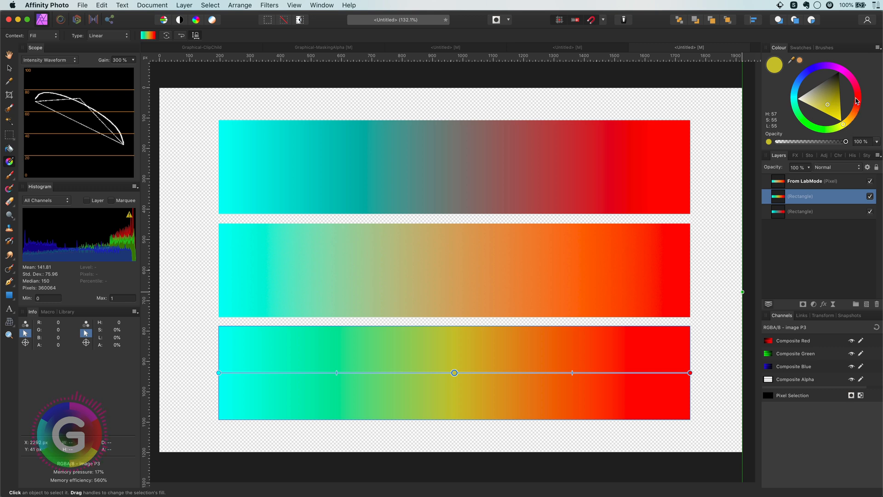
mouse_move(857, 99)
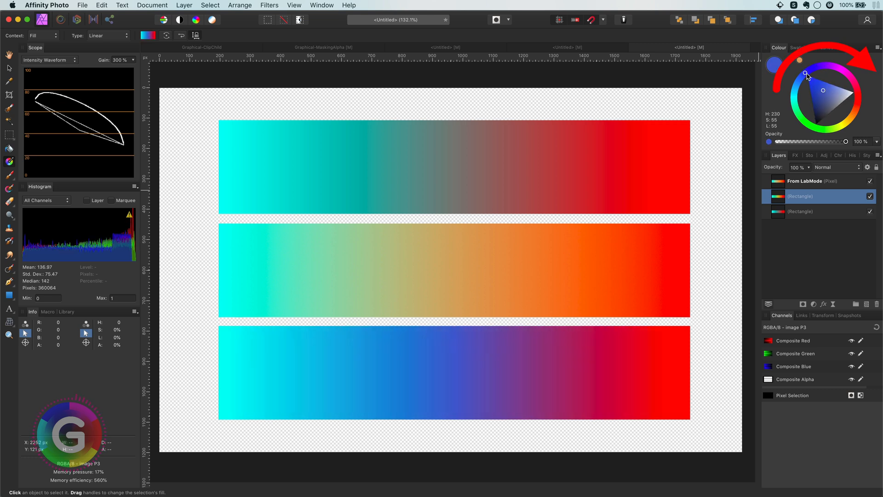
Rotate the bottom bar's midpoint hue on the Colour wheel from yellow to a lighter blue.
drag(807, 74, 801, 84)
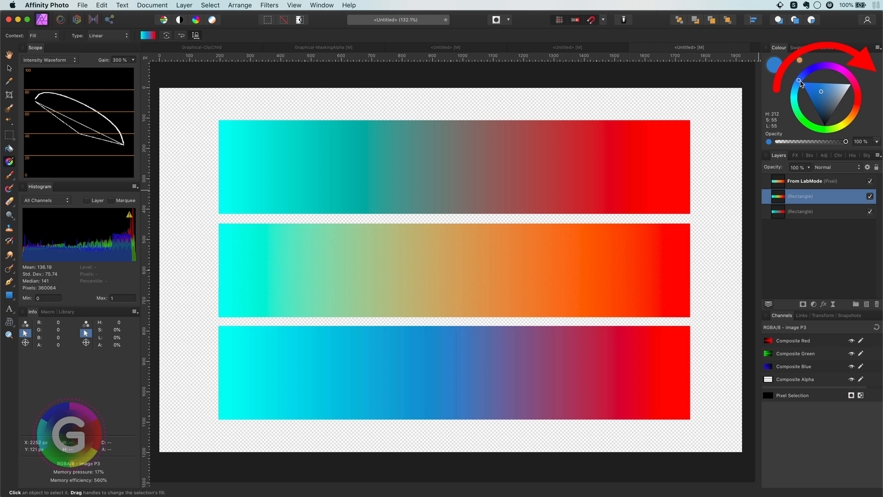
drag(800, 82, 815, 77)
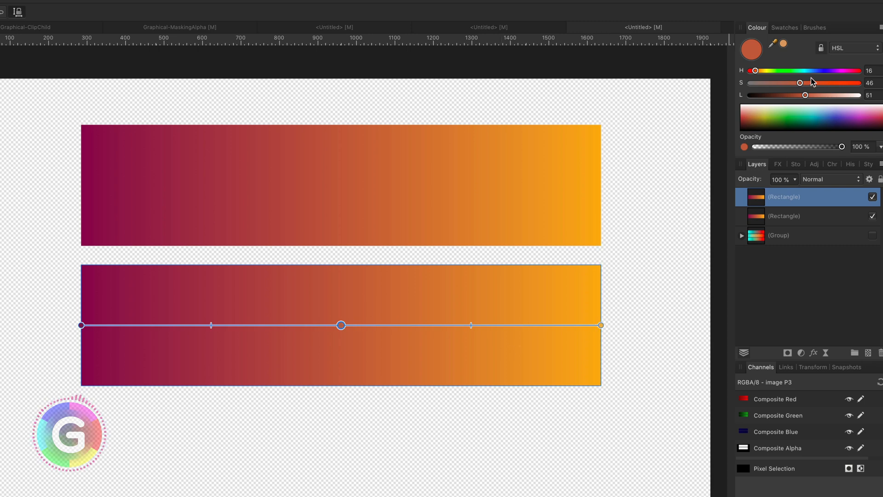
Set the lower bar's orange midpoint to Saturation 73 and Lightness 41 for a deeper red-orange.
drag(798, 83, 828, 83)
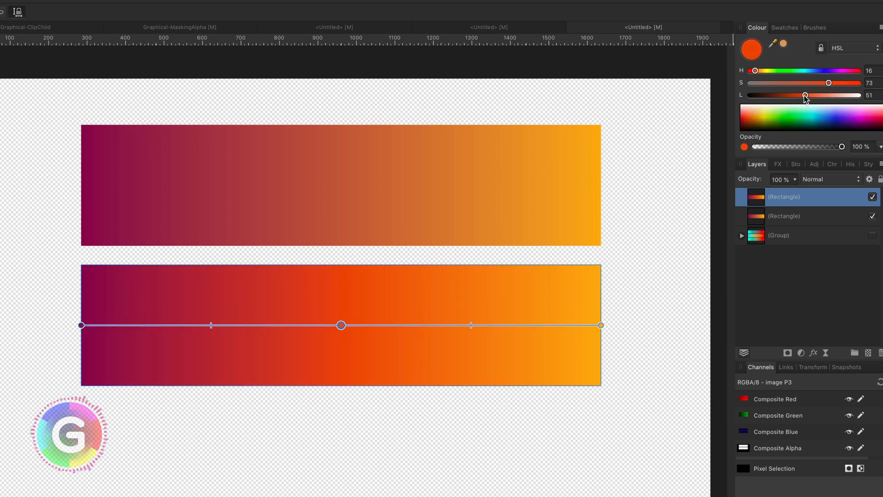
drag(805, 95, 795, 95)
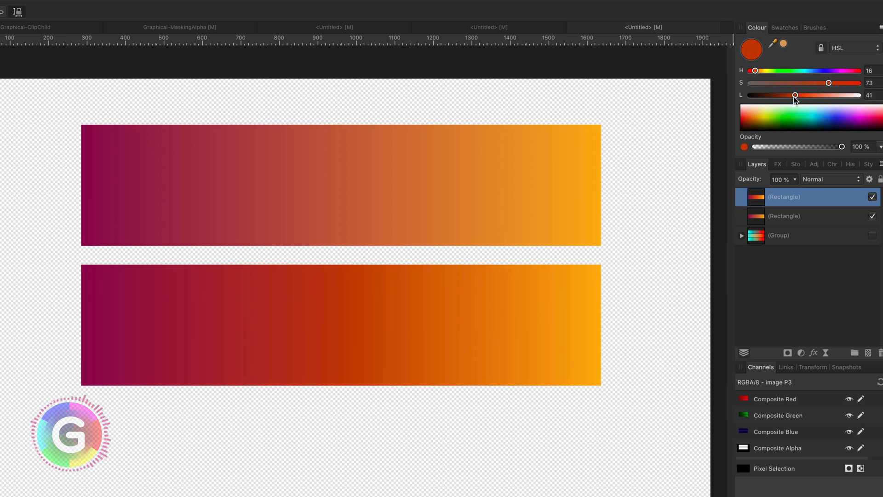
drag(796, 95, 794, 95)
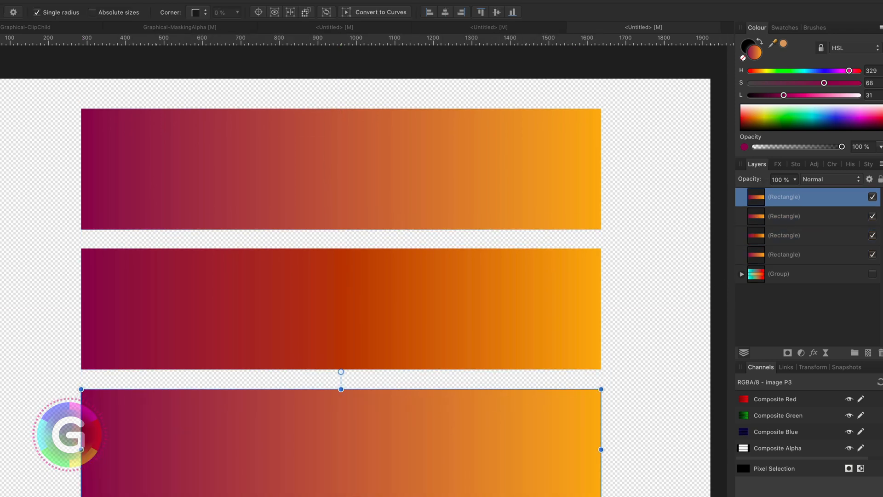
Add an overlay gradient on the third bar fading its end stop to 0% opacity and check the Blend Mode list.
scroll(down, 3)
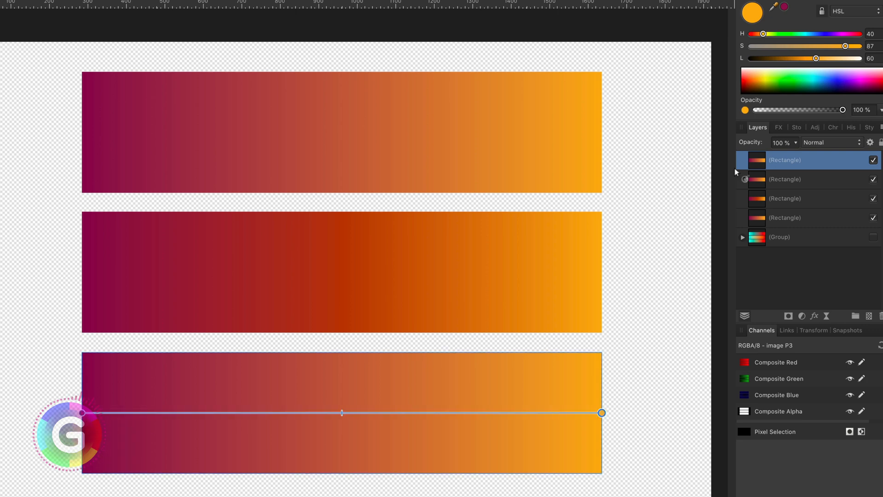
drag(843, 109, 781, 110)
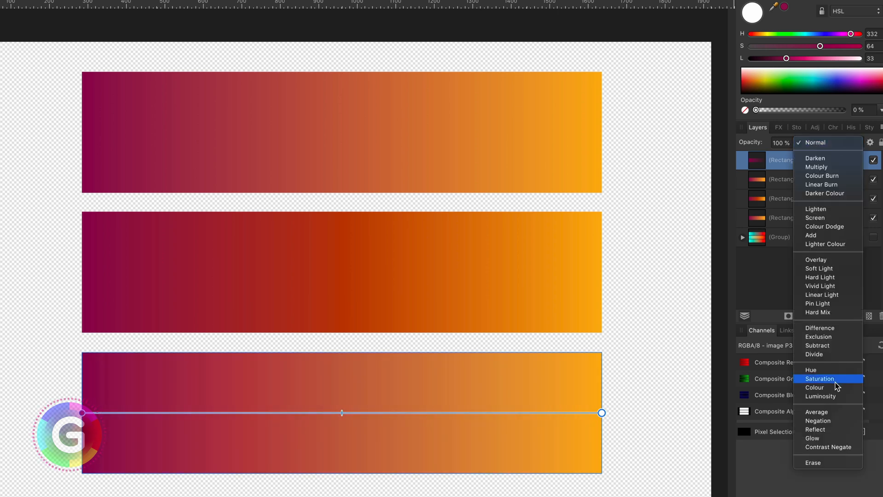
click(814, 388)
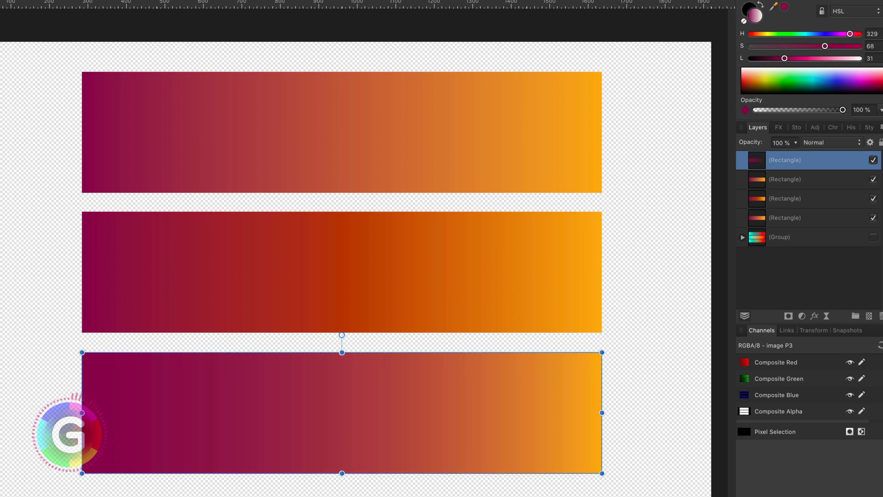
click(645, 365)
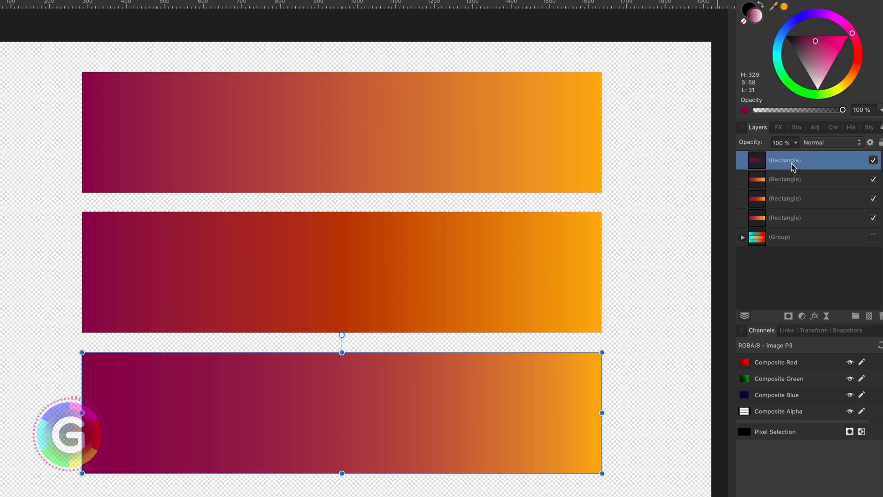
mouse_move(805, 157)
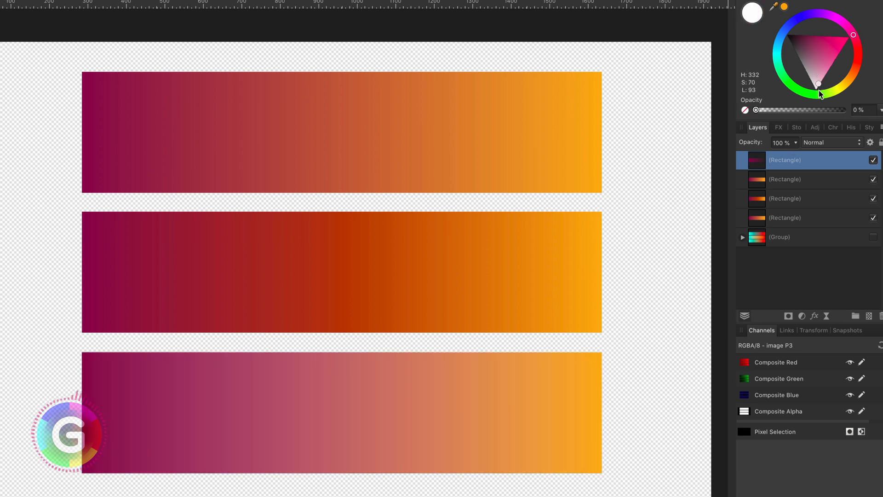
Try grey tints on the overlay's transparent stop, ranging from mid-grey to near white.
drag(820, 83, 806, 74)
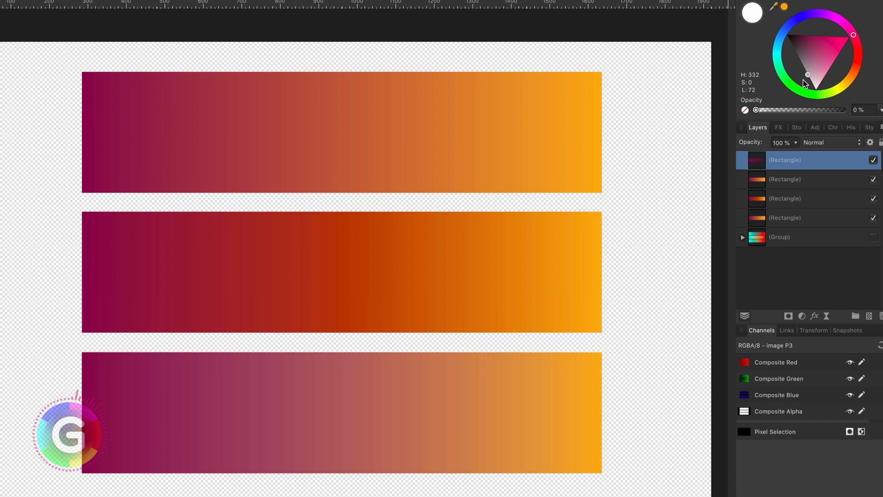
drag(807, 75, 798, 57)
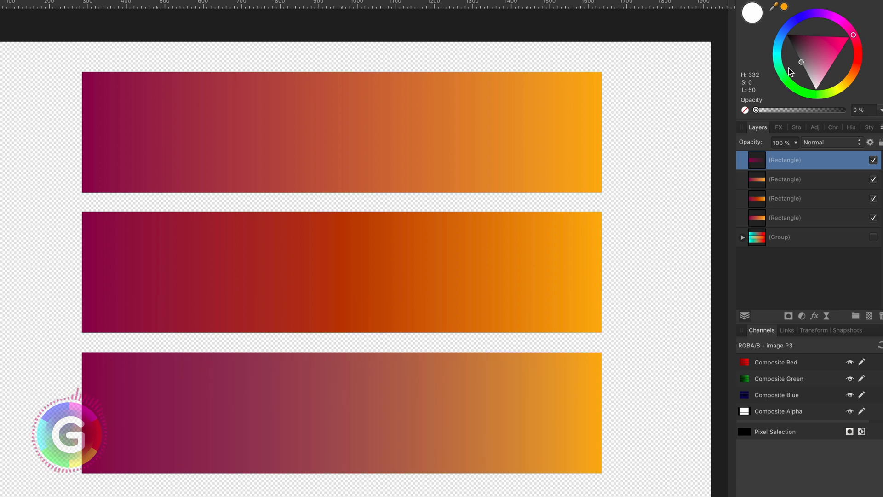
drag(801, 61, 812, 85)
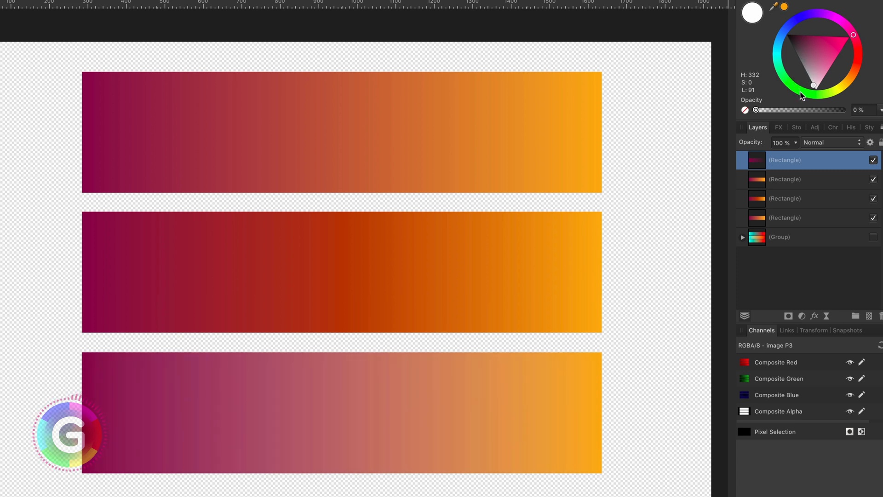
drag(812, 85, 800, 61)
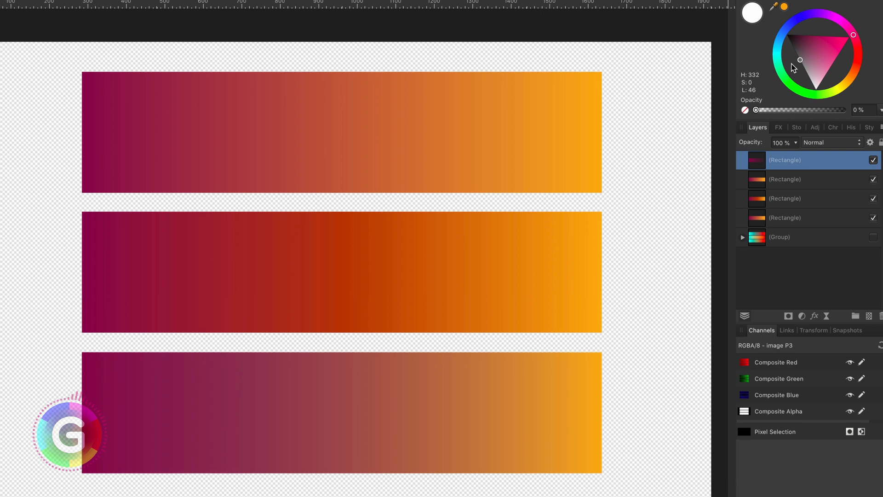
Settle the transparent stop on a saturated yellow-orange hue around 51.
drag(799, 61, 844, 81)
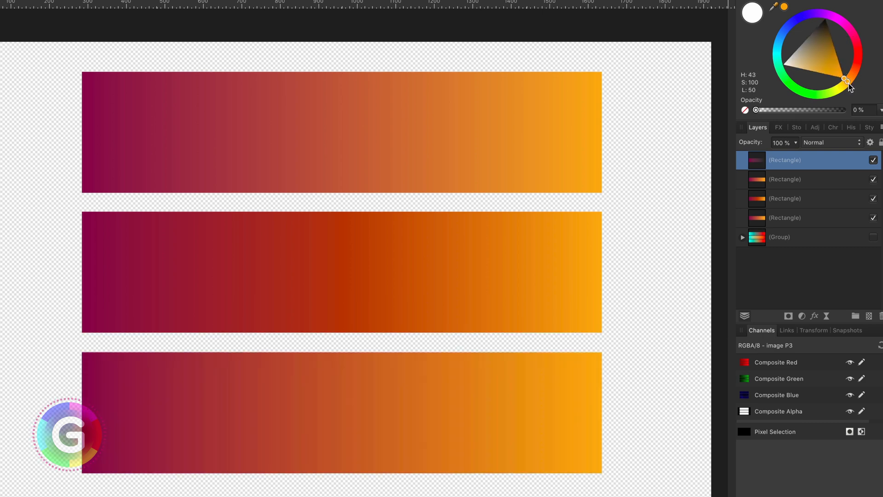
drag(846, 82, 844, 82)
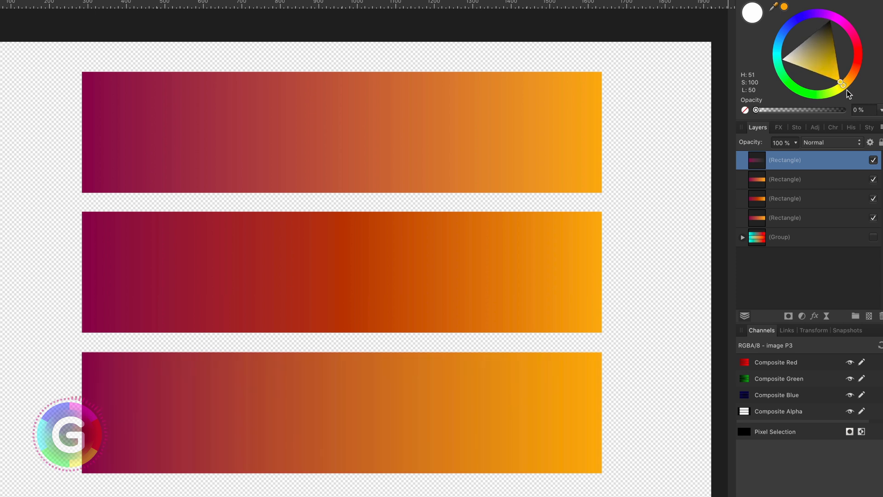
drag(844, 82, 843, 84)
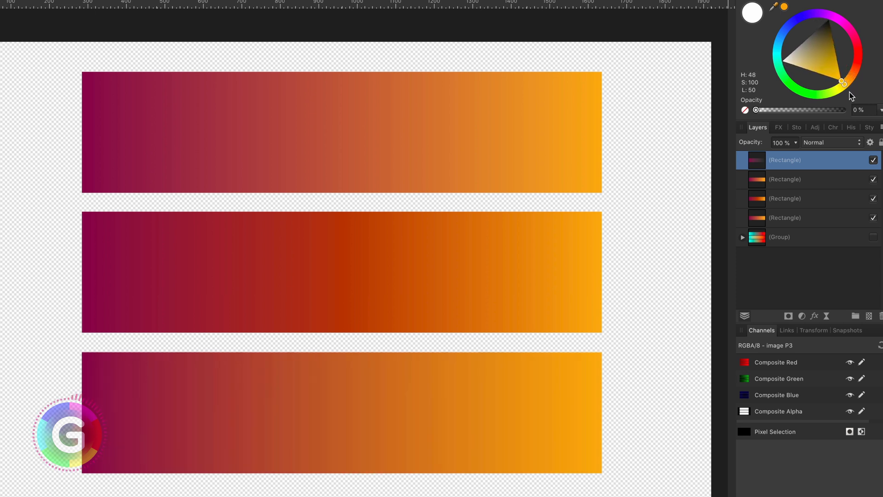
drag(842, 82, 840, 84)
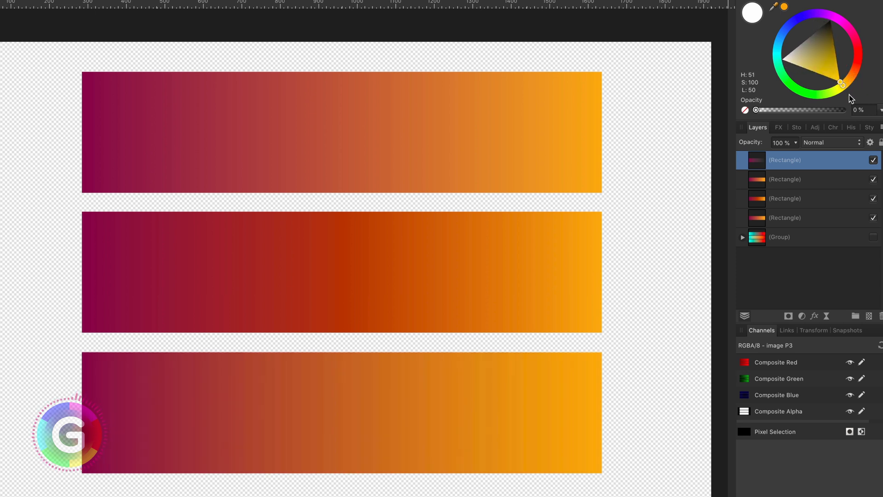